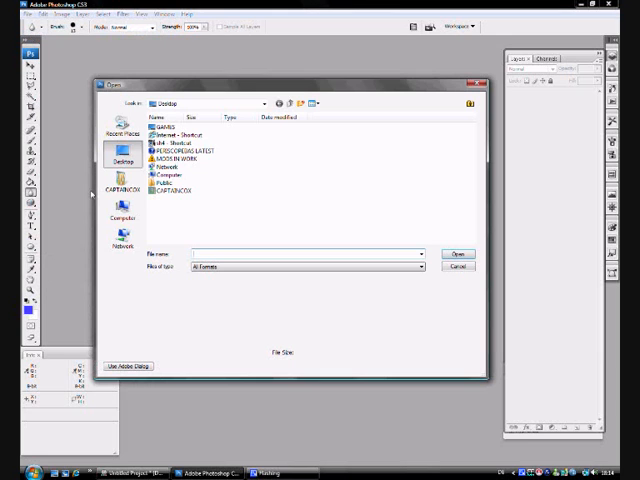
Open the hull DDS from C:\Program Files\Silent Hunter 4\Data\Submarine\NSS_Balao, browsing as thumbnails
click(122, 209)
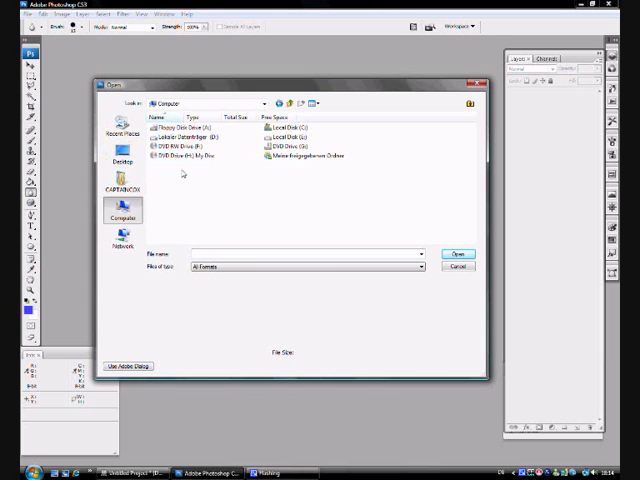
double_click(289, 127)
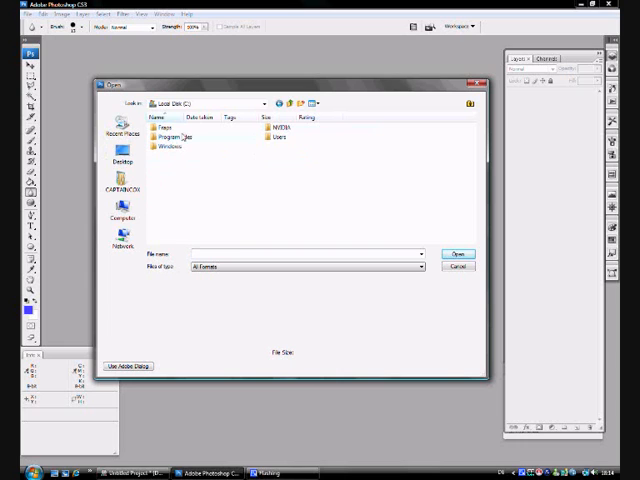
double_click(177, 137)
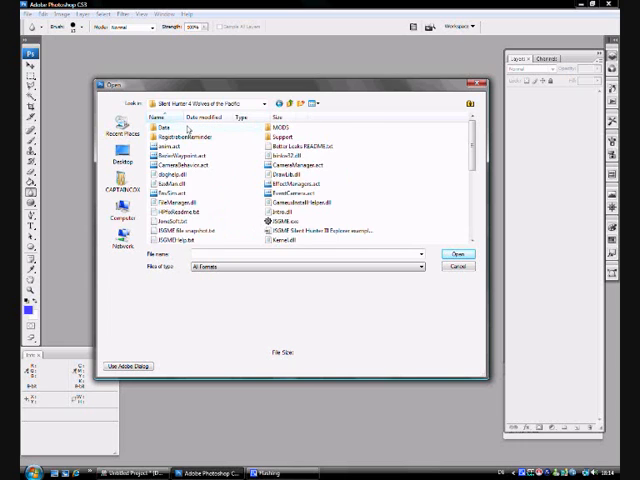
double_click(162, 124)
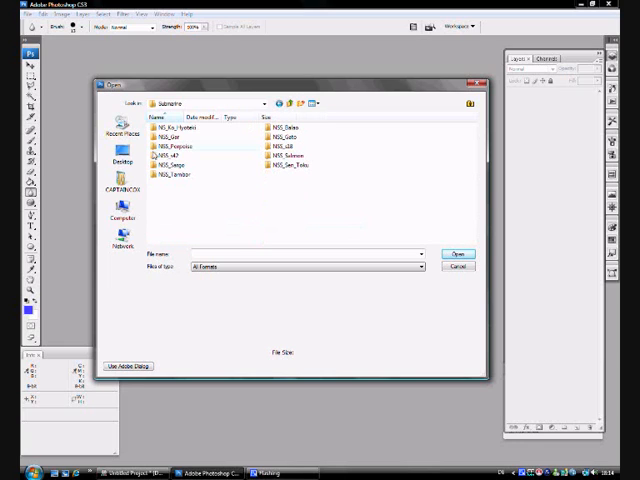
click(285, 138)
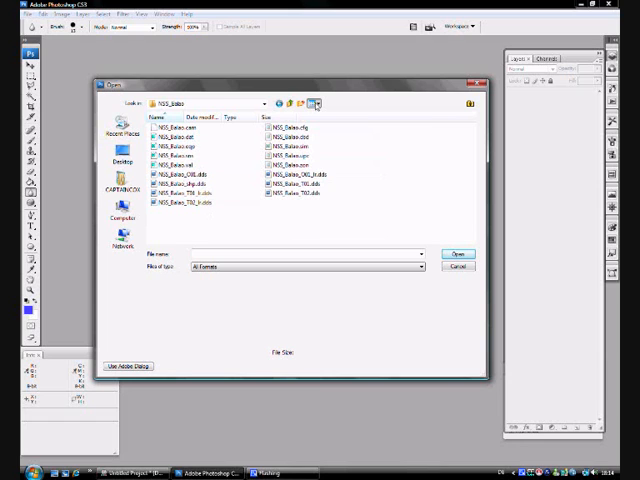
click(313, 103)
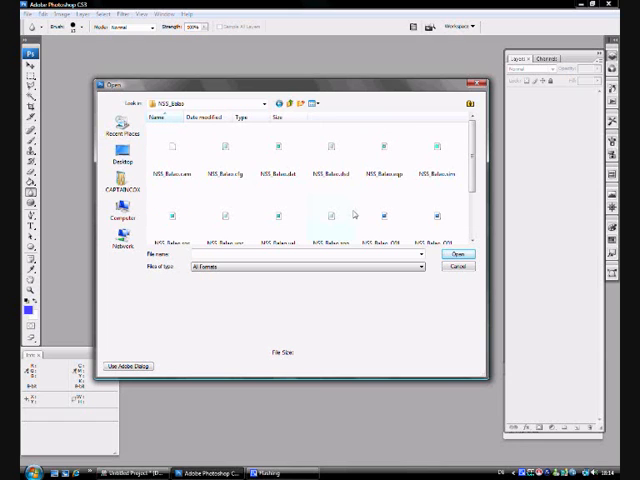
scroll(down, 3)
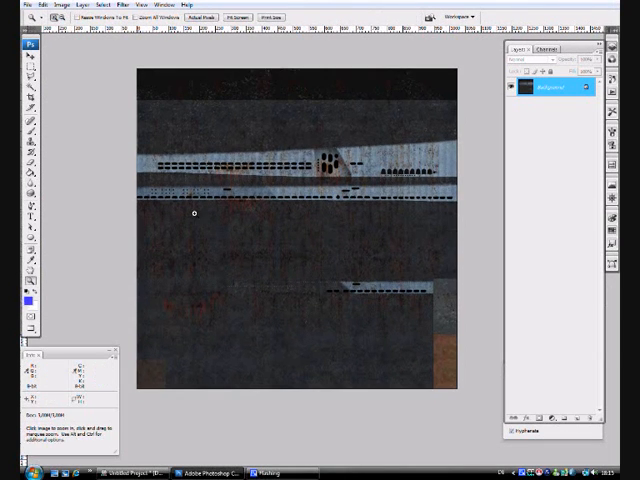
Zoom into the Balao hull texture with the Zoom tool
click(194, 213)
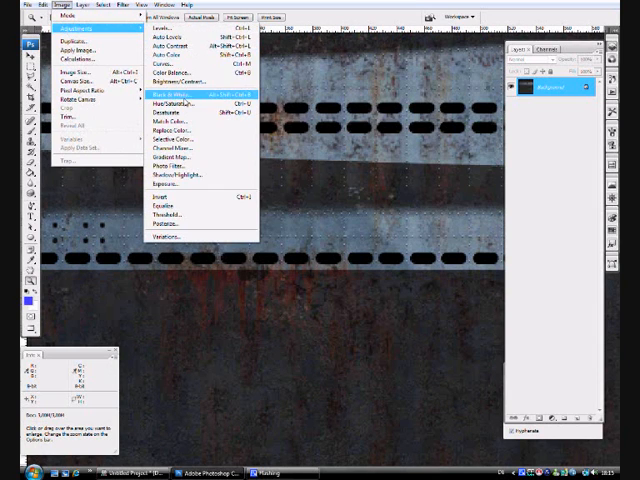
mouse_move(178, 102)
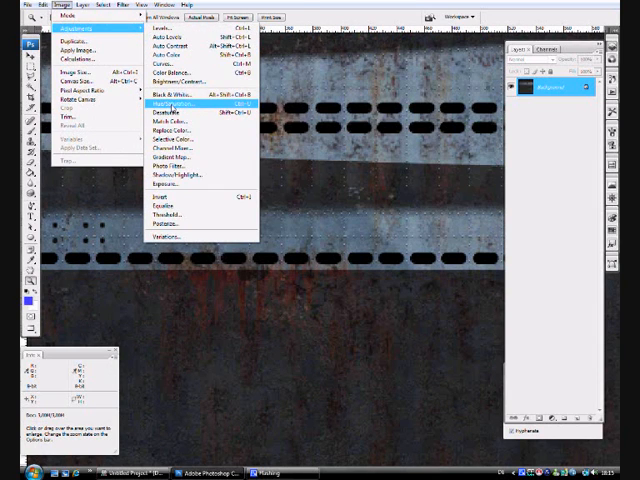
In Hue/Saturation, raise Saturation and Lightness slightly for the Reds only
click(172, 102)
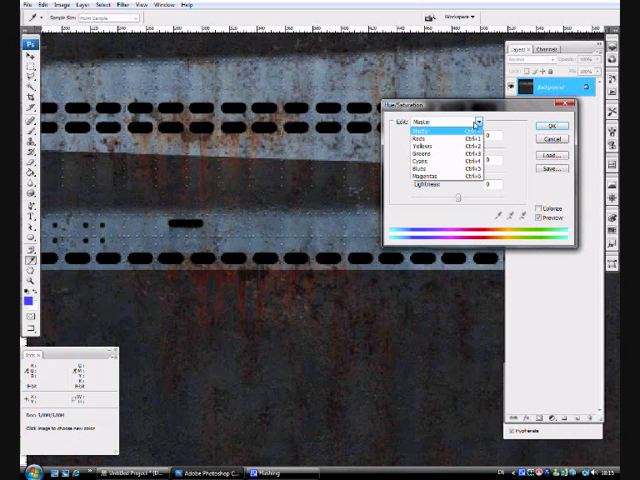
click(430, 130)
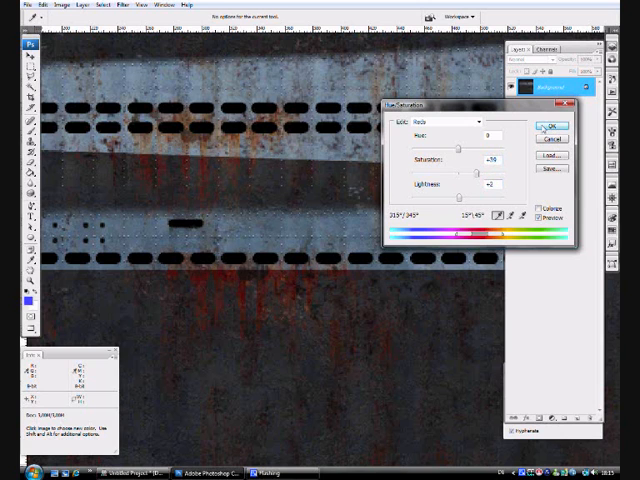
click(551, 127)
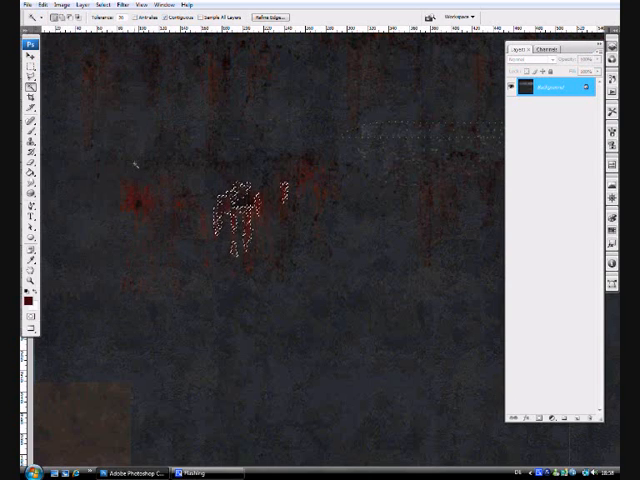
Copy the Magic Wand-selected red rust patches with Edit > Copy
click(42, 5)
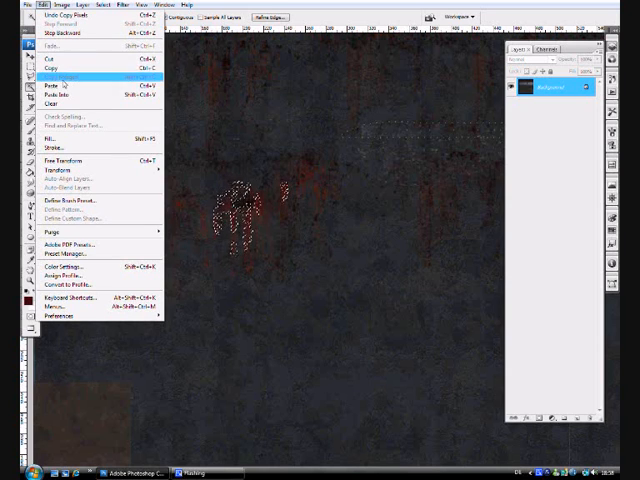
click(47, 84)
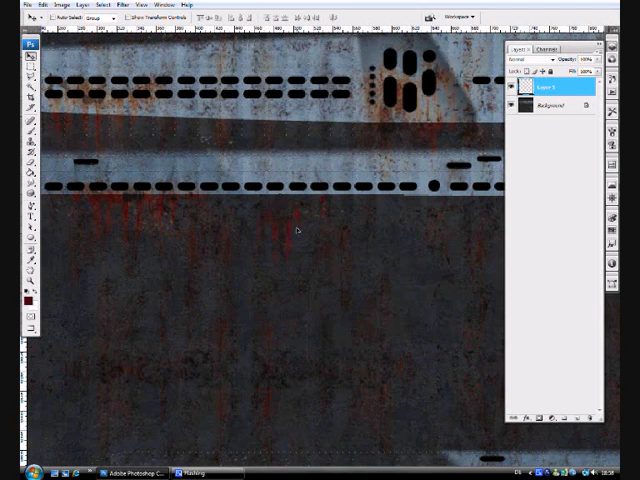
Dismiss the blend mode list and step backward one change in history
click(275, 190)
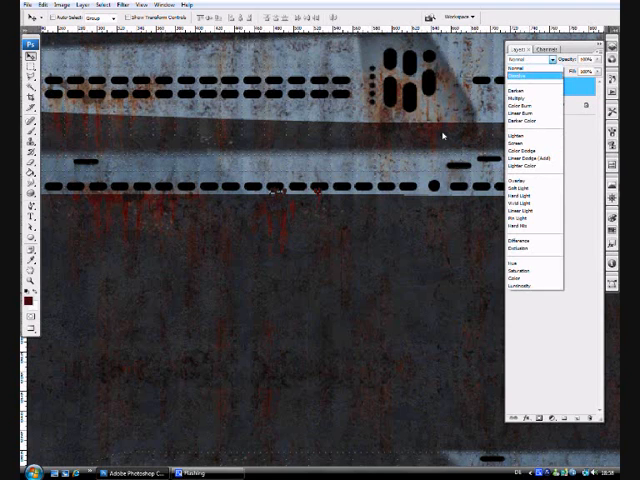
click(25, 6)
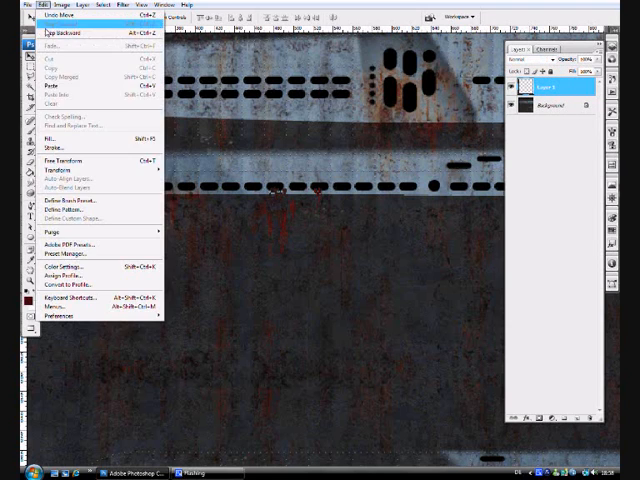
click(53, 161)
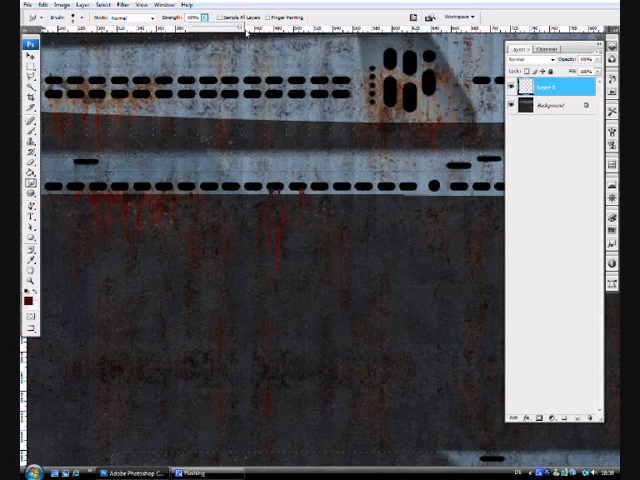
mouse_move(277, 230)
text(30)
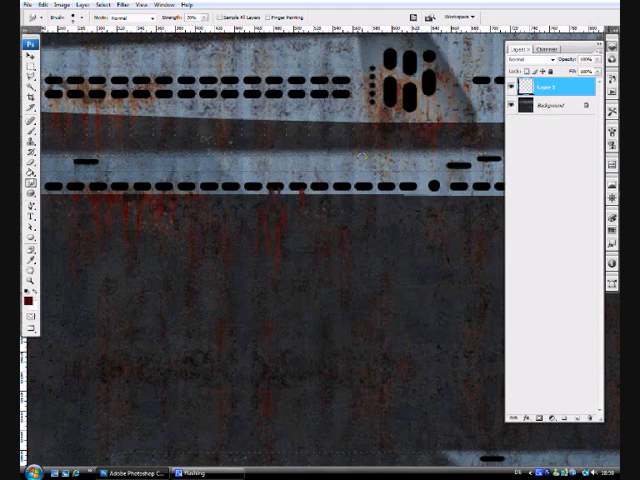
click(10, 50)
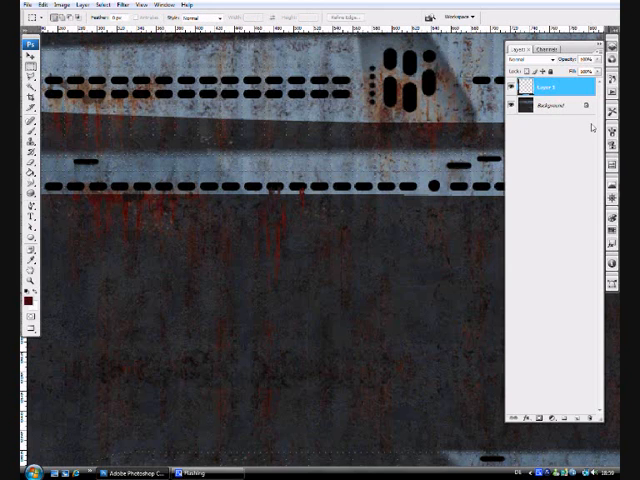
click(555, 105)
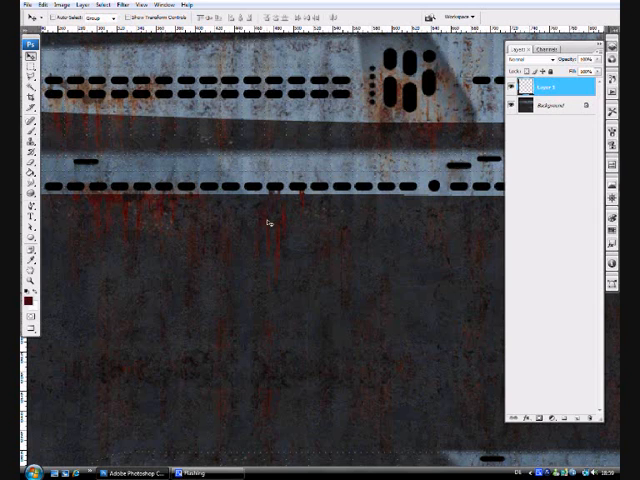
click(26, 5)
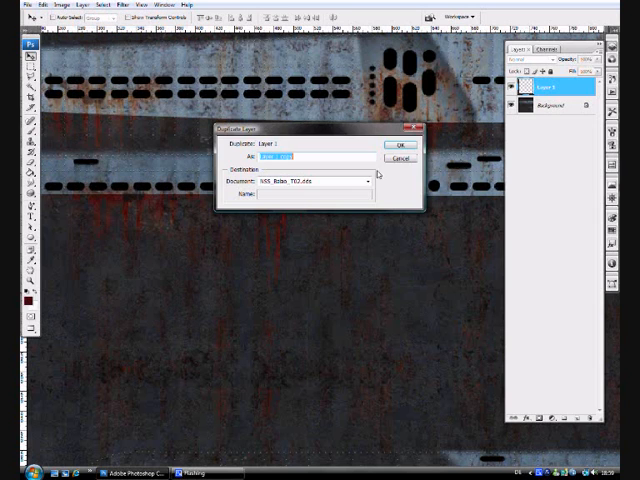
Duplicate the rust layer, scale and free-transform the copy, then select the Background's vent holes
click(399, 145)
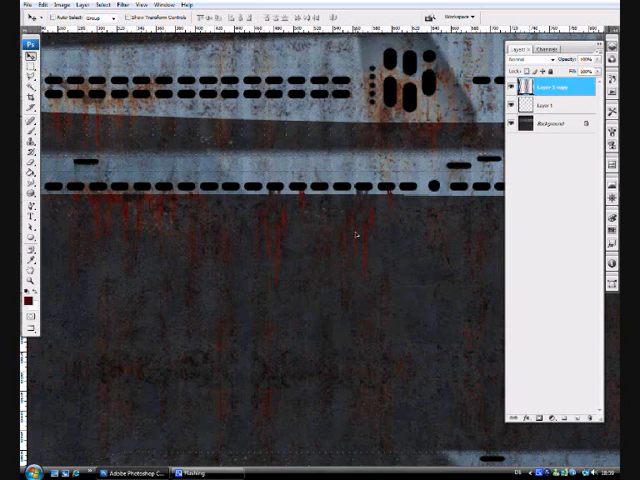
click(24, 5)
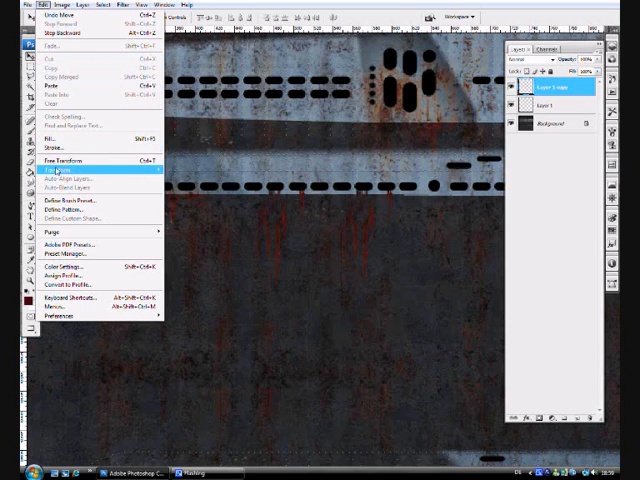
click(62, 178)
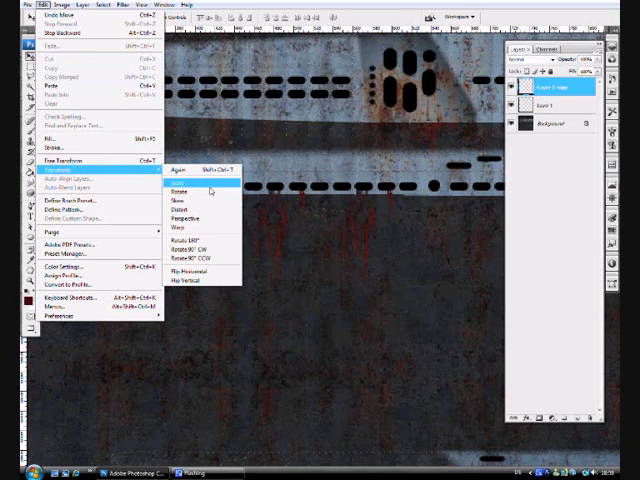
click(174, 182)
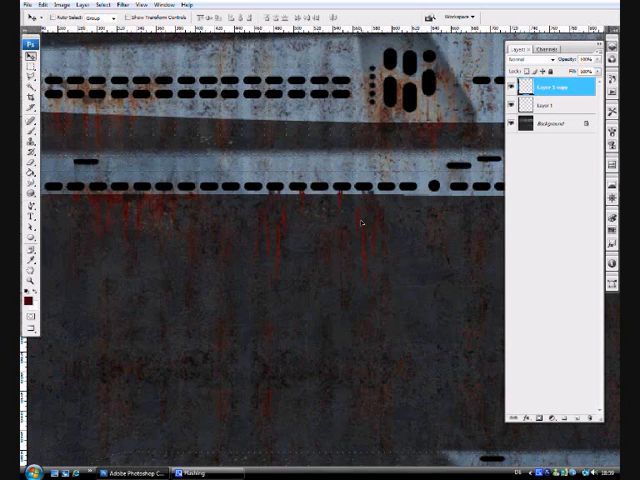
click(26, 5)
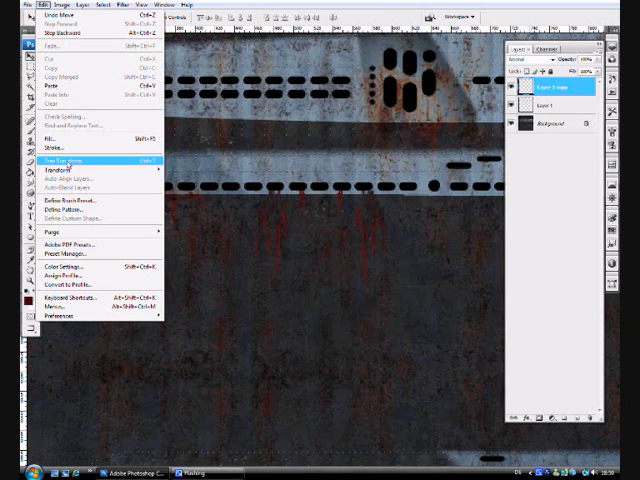
click(73, 157)
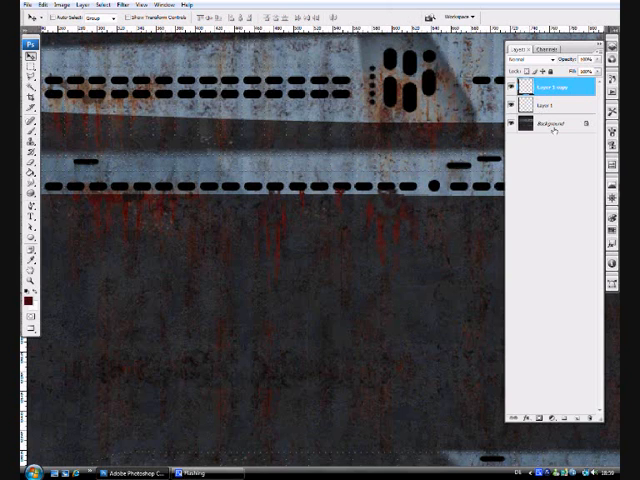
click(555, 123)
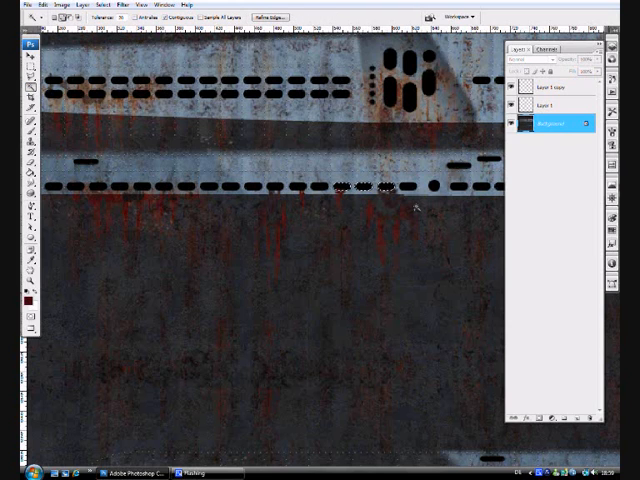
click(550, 86)
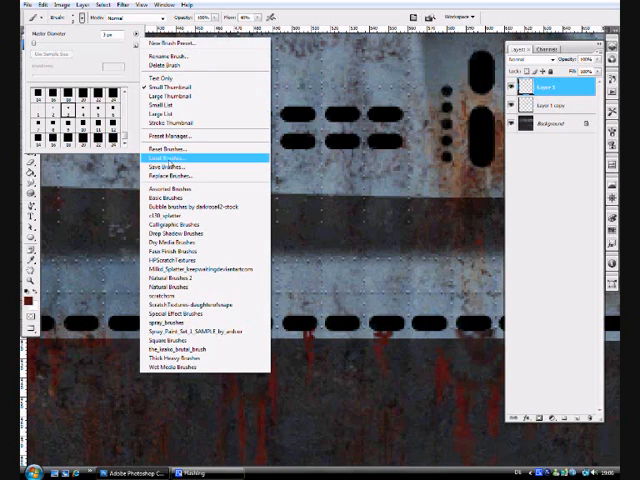
Load an additional brush set and pick a preset for rust streaks
click(168, 156)
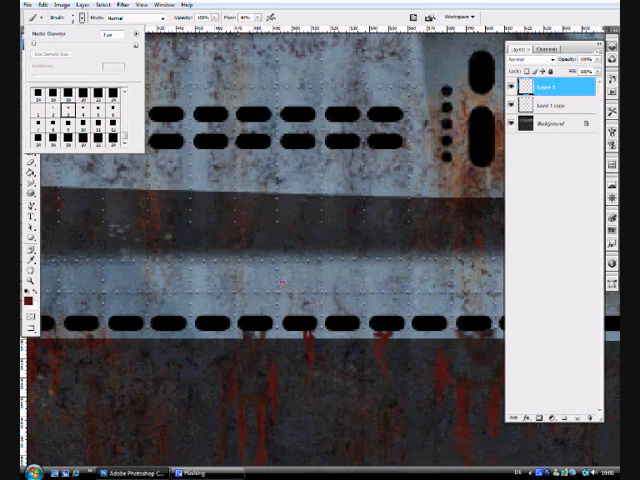
click(75, 109)
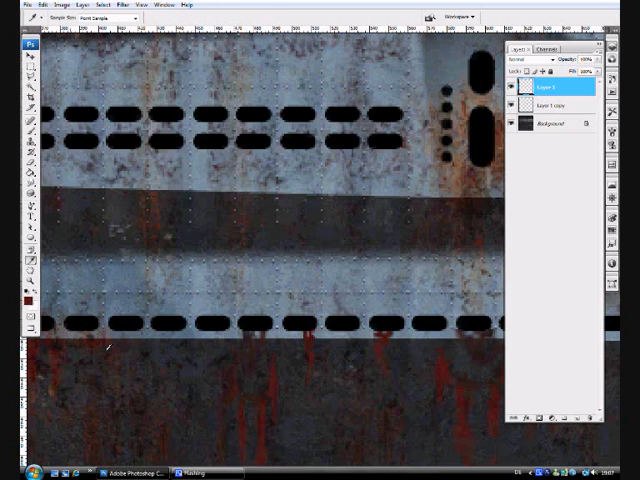
mouse_move(268, 385)
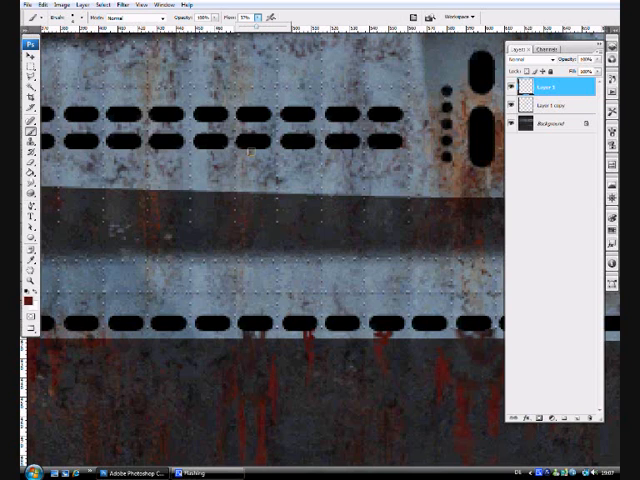
Paint dark red drips at 57% flow below the upper vent holes
click(248, 170)
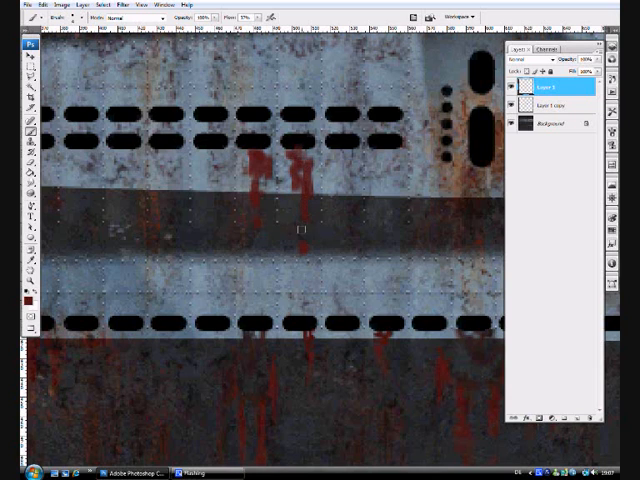
click(42, 18)
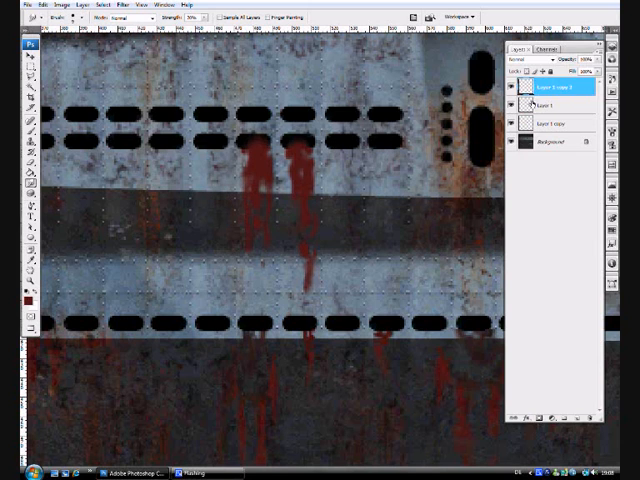
Colorize the lower streak layer (Hue 10, Saturation 52) and reshape the streaks
click(555, 105)
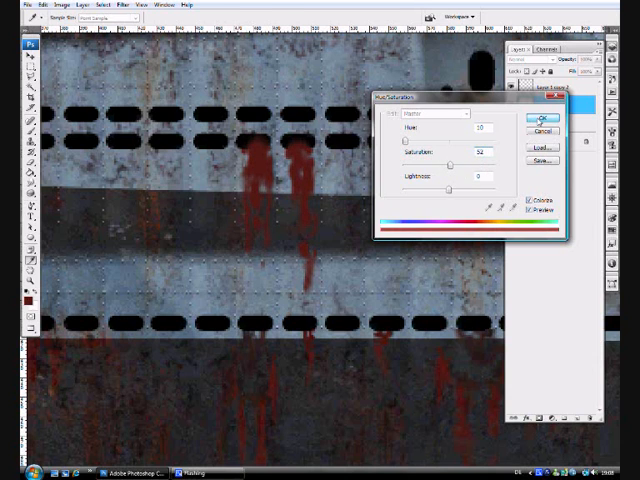
click(543, 118)
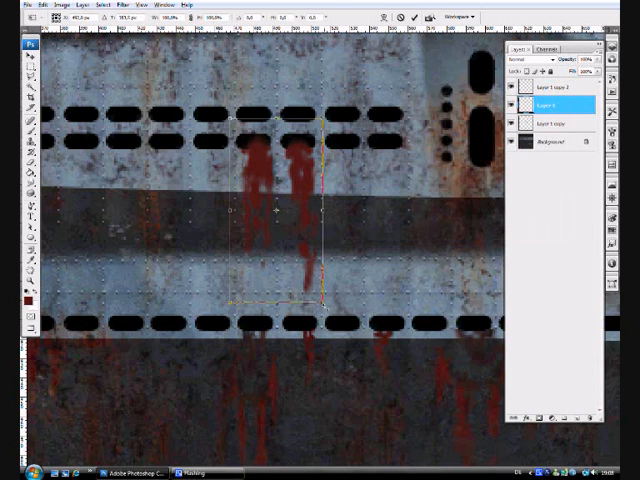
drag(283, 210, 315, 240)
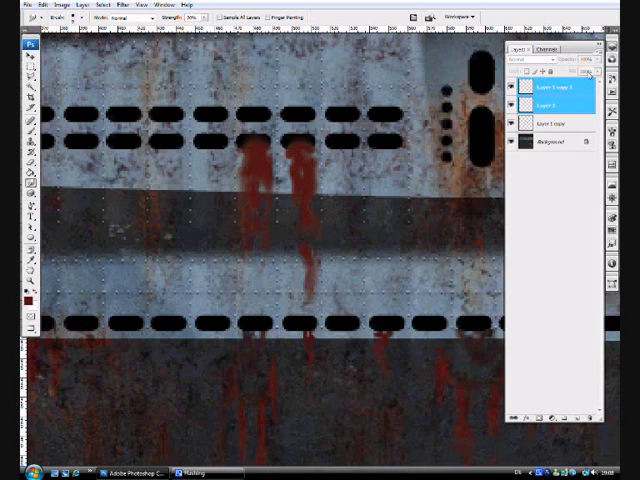
Merge the two upper rust-drip layers through the Layers palette menu
click(599, 71)
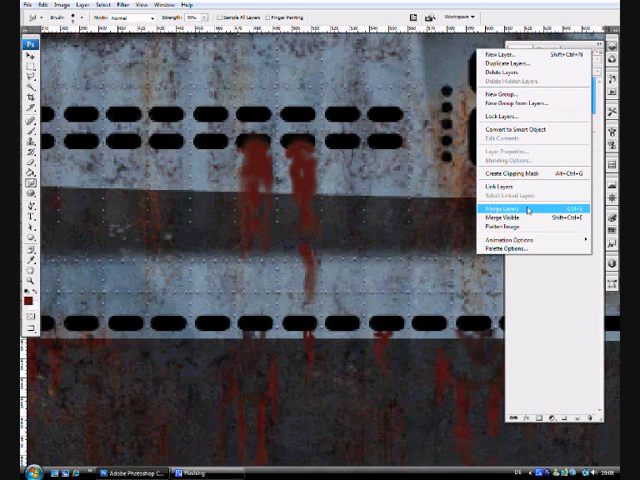
click(498, 212)
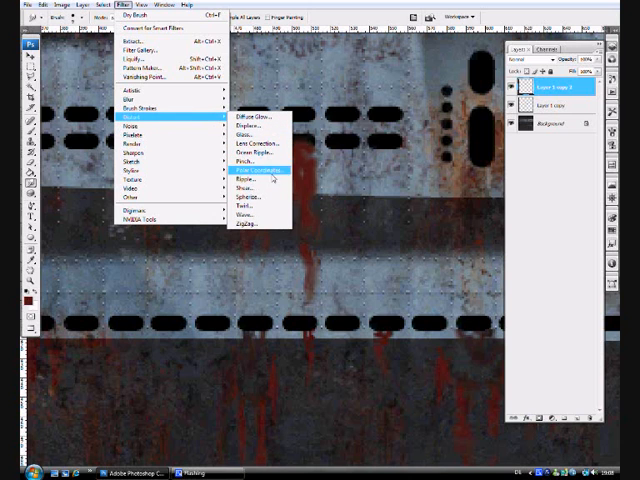
Cancel the Distort filter and apply the Sponge effect from the Artistic gallery to the streaks
click(258, 176)
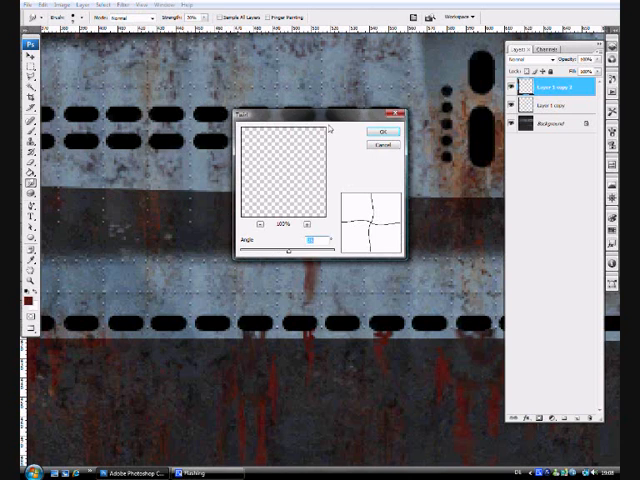
click(381, 132)
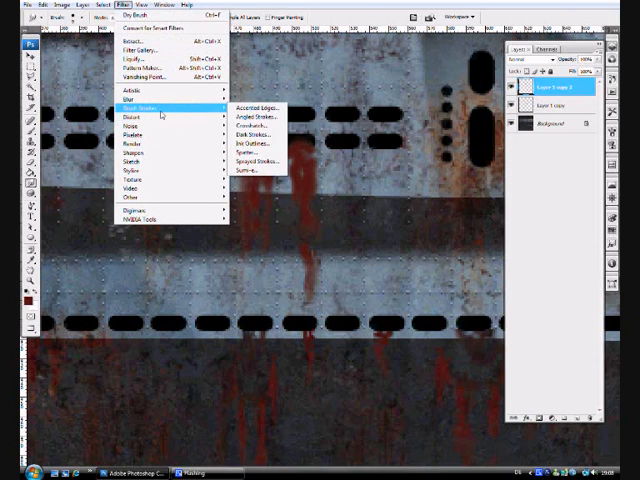
mouse_move(140, 90)
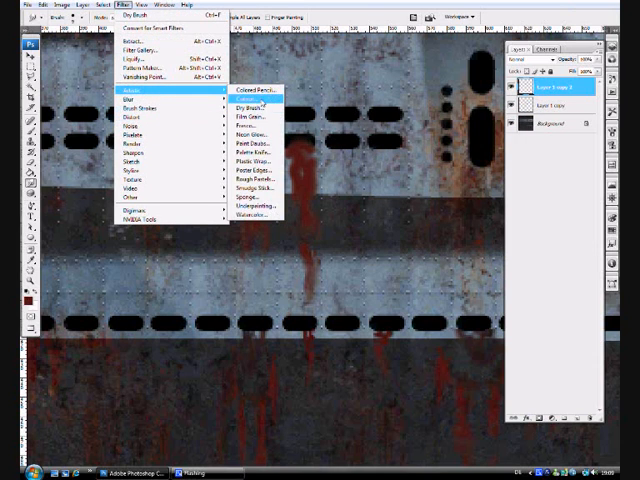
click(252, 101)
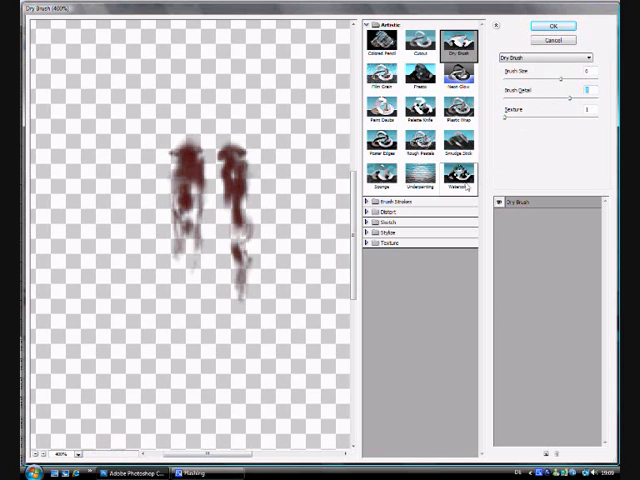
click(464, 188)
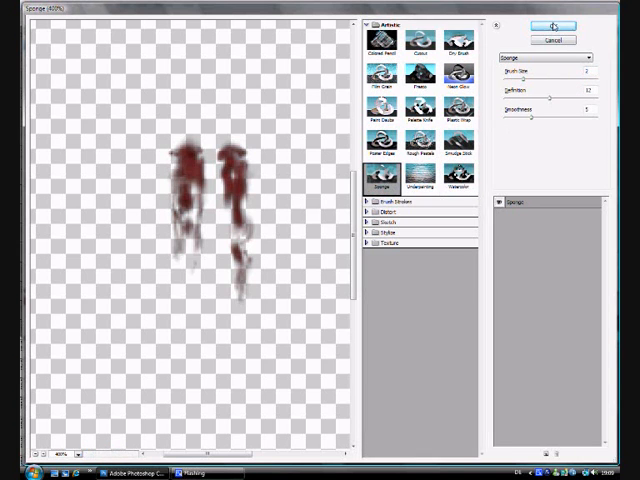
click(571, 25)
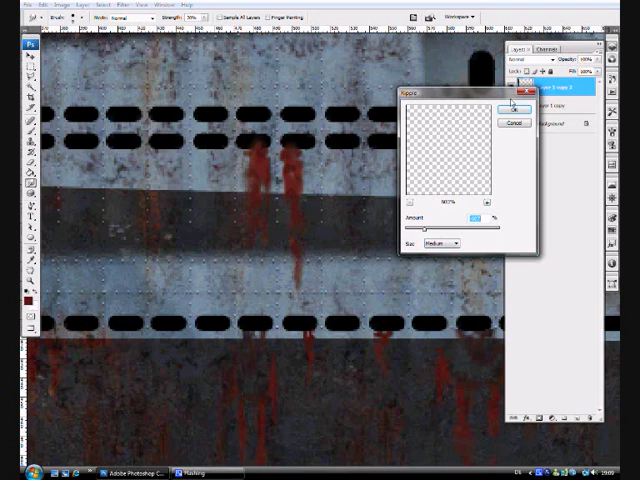
Apply a medium Ripple distortion to the streaks and smudge part of one streak
click(512, 108)
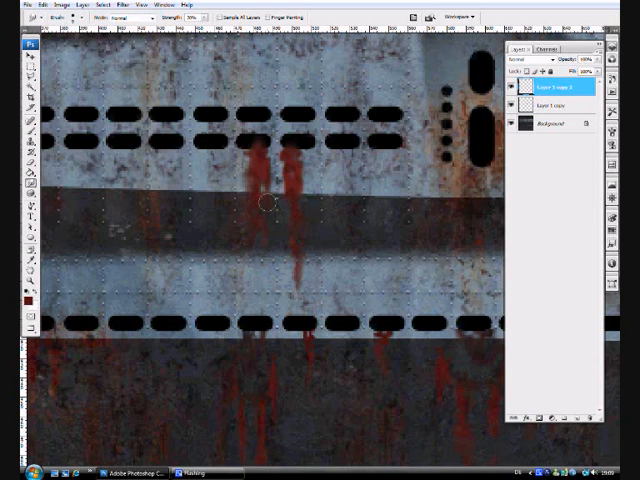
click(548, 123)
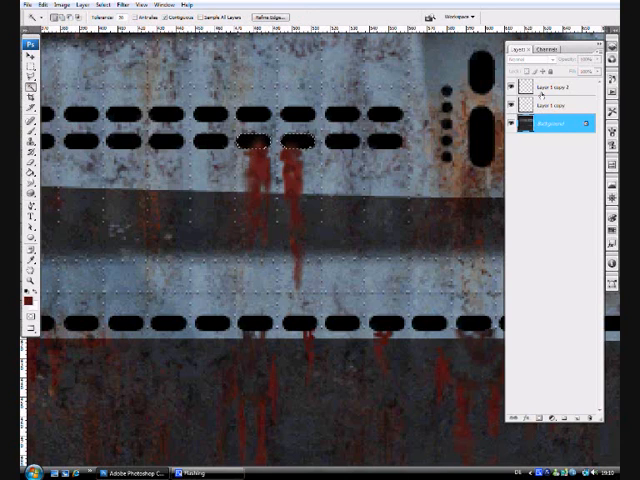
Magic Wand the hull's vent holes, then lower the streak layer's opacity
click(552, 87)
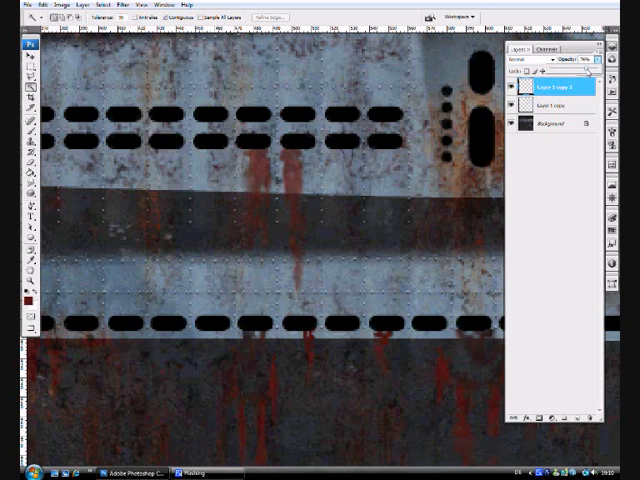
click(530, 63)
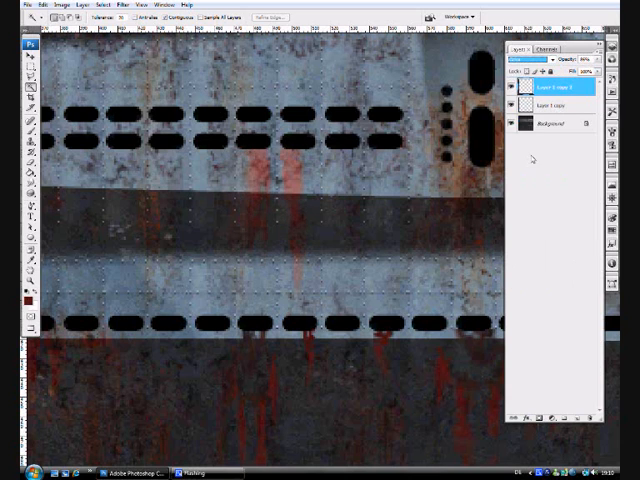
Set the rust-drip layer's blend mode to Hard Light in the Layers palette
click(527, 61)
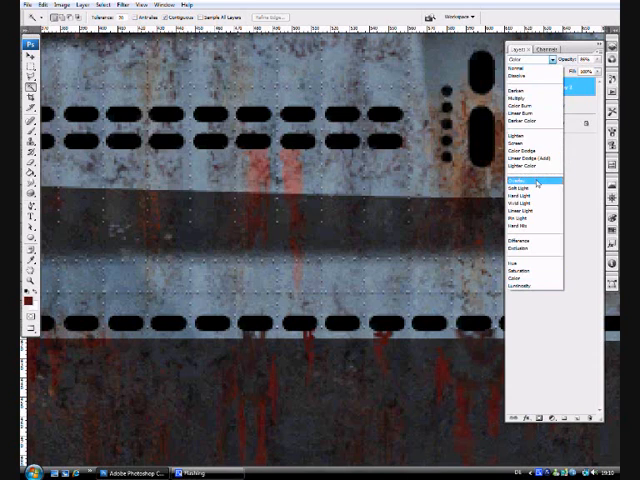
click(540, 177)
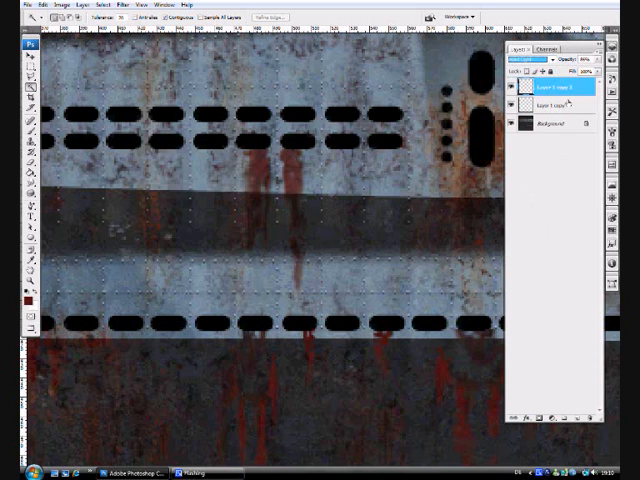
click(525, 67)
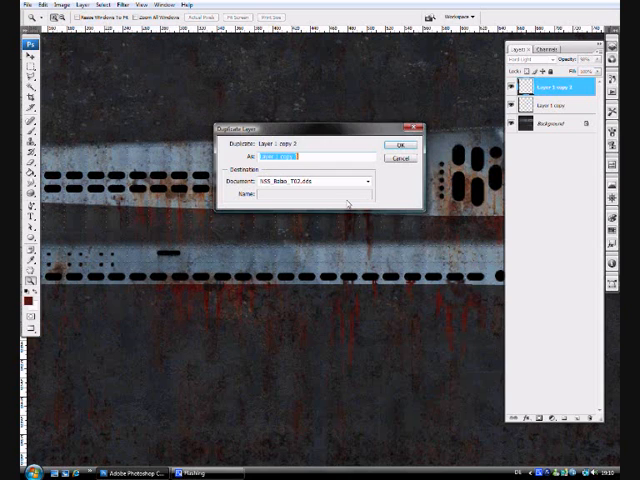
Confirm Layer > Duplicate Layer to copy the Hard Light rust-drip layer
click(400, 144)
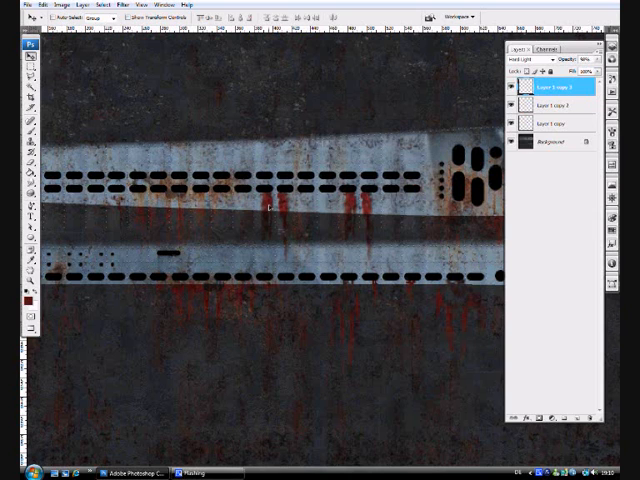
Move the streak copy to a new hull spot and boost its brightness/contrast
click(24, 5)
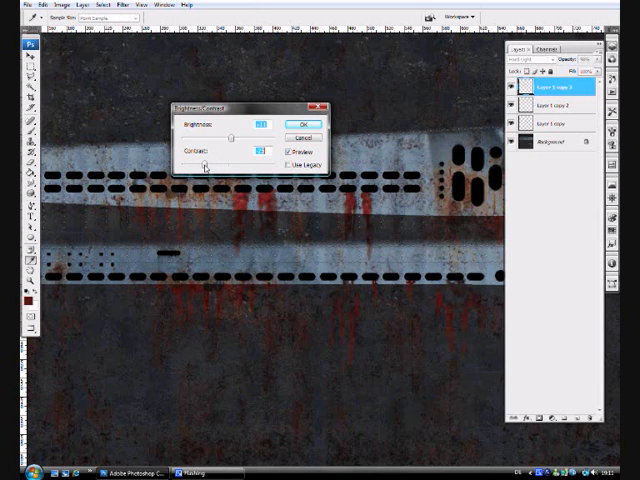
click(300, 124)
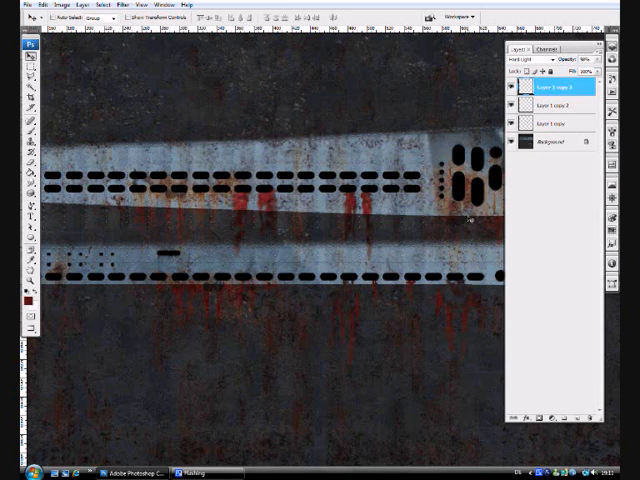